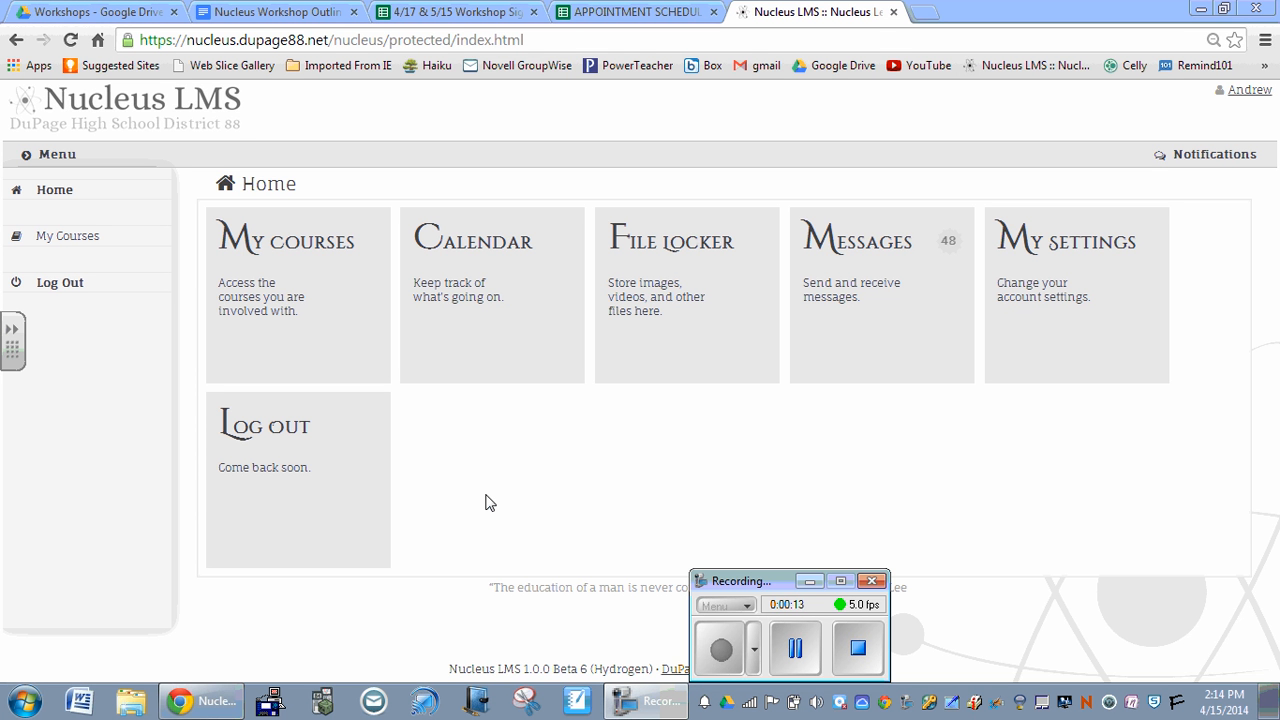
mouse_move(360, 344)
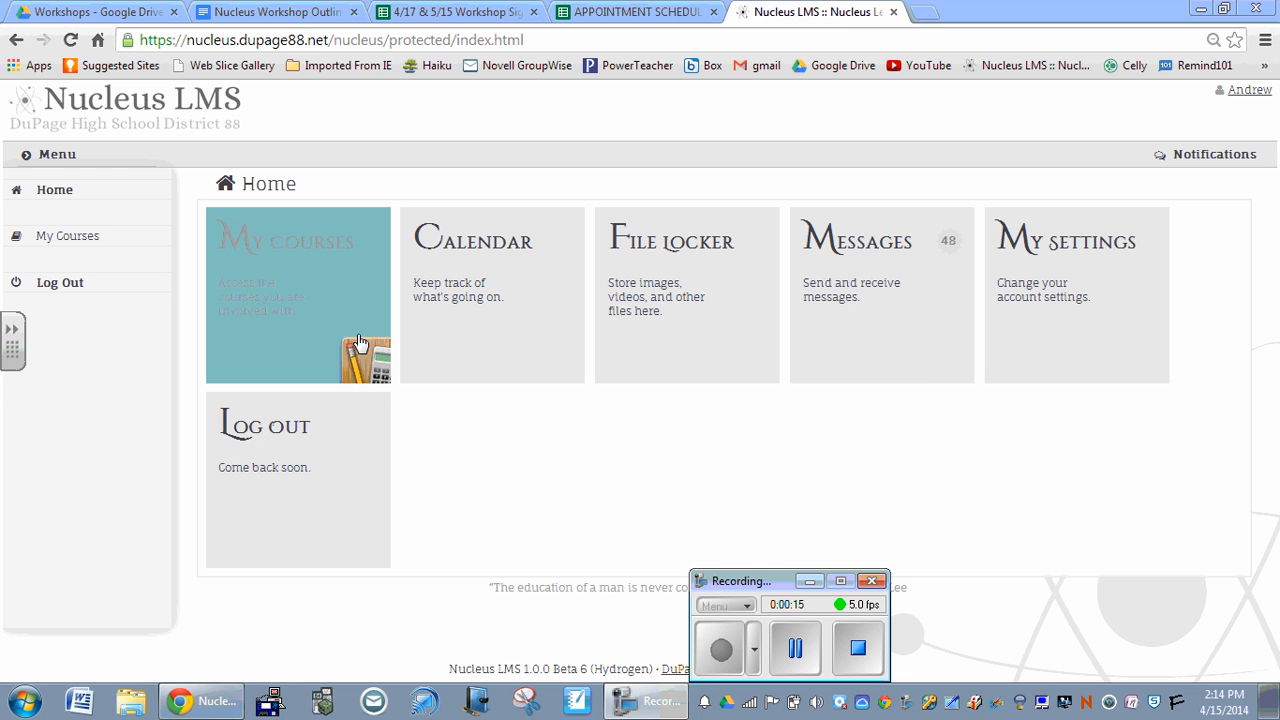
Go to My Courses and select the INSTRUCTIONAL TECHNOLOGY course
click(298, 294)
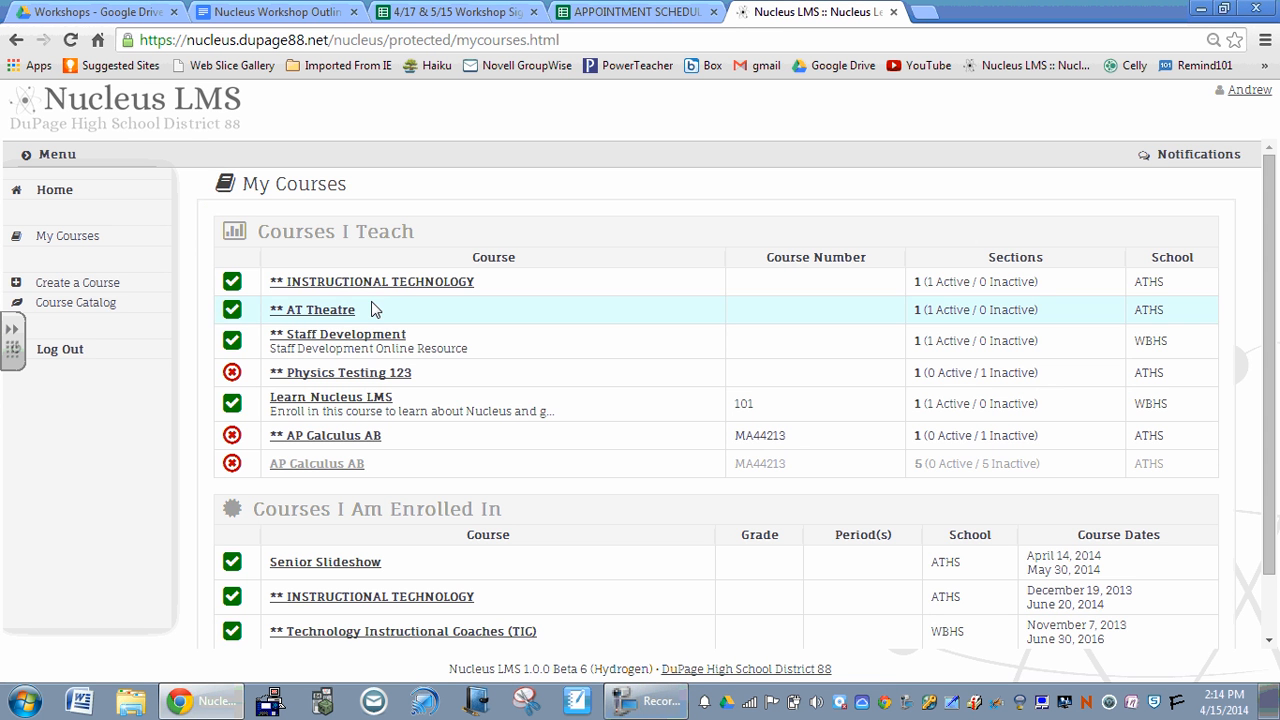
click(372, 280)
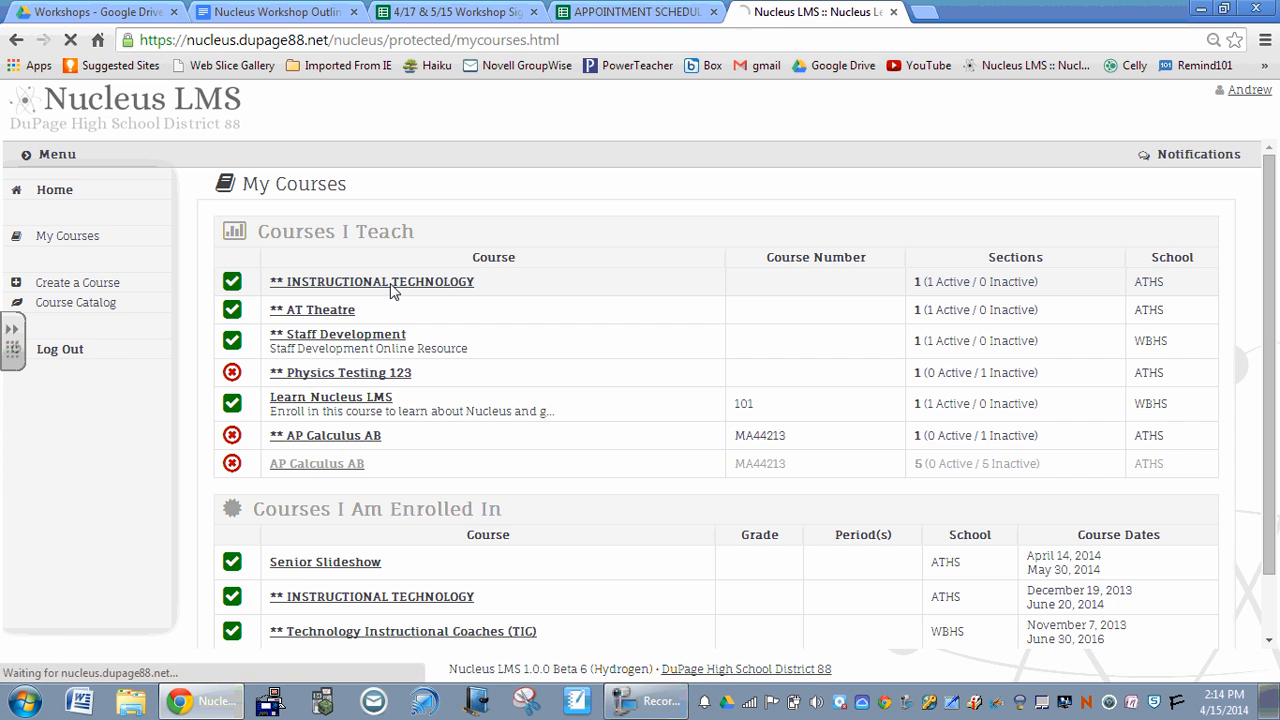
click(372, 280)
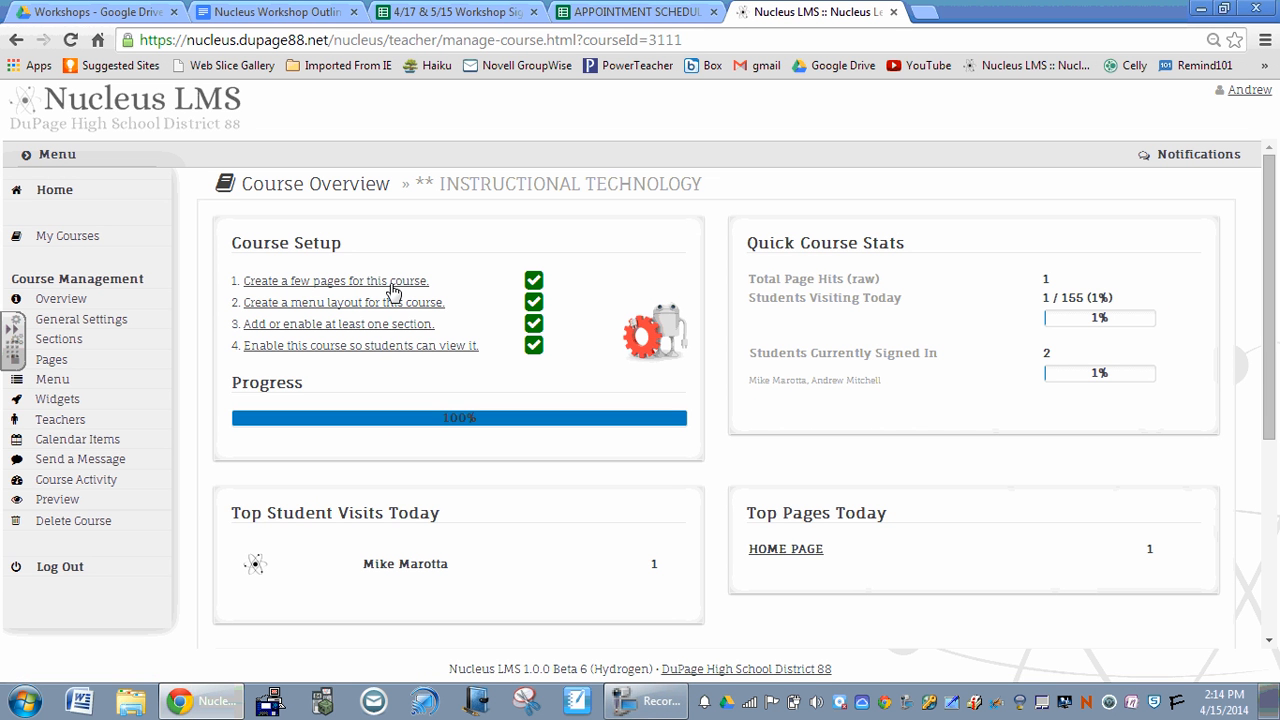
mouse_move(60, 420)
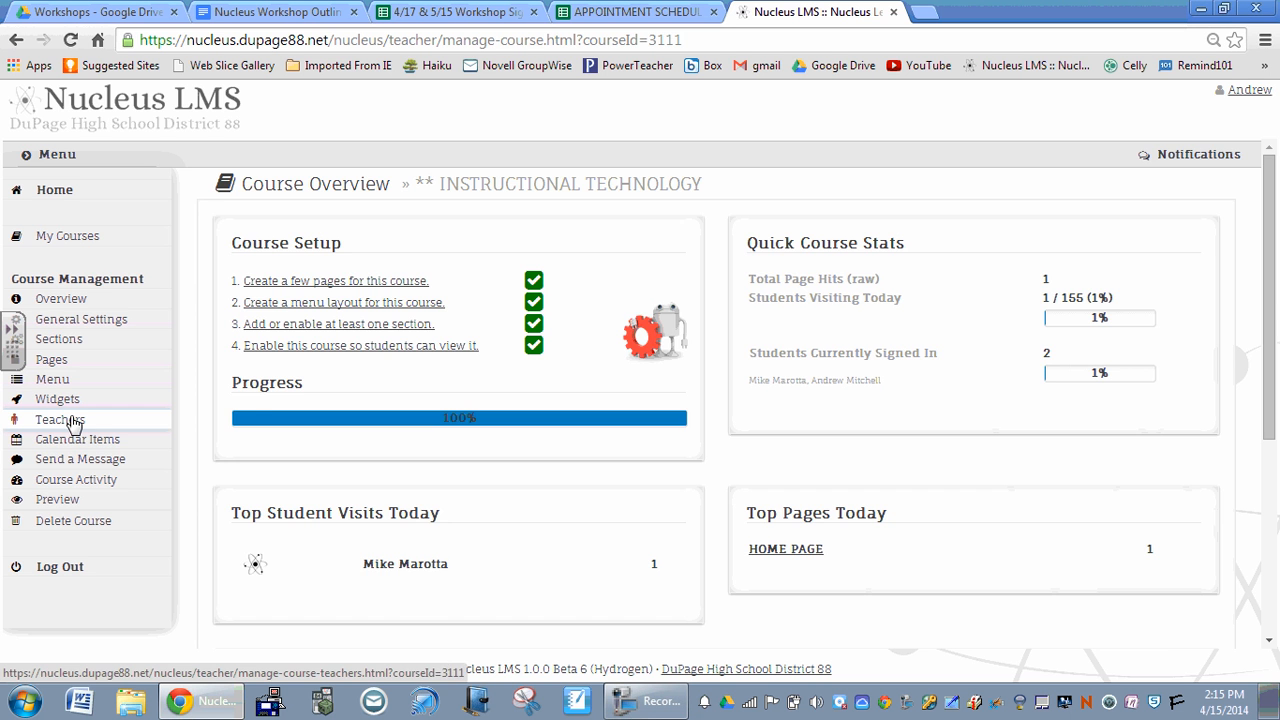
click(60, 420)
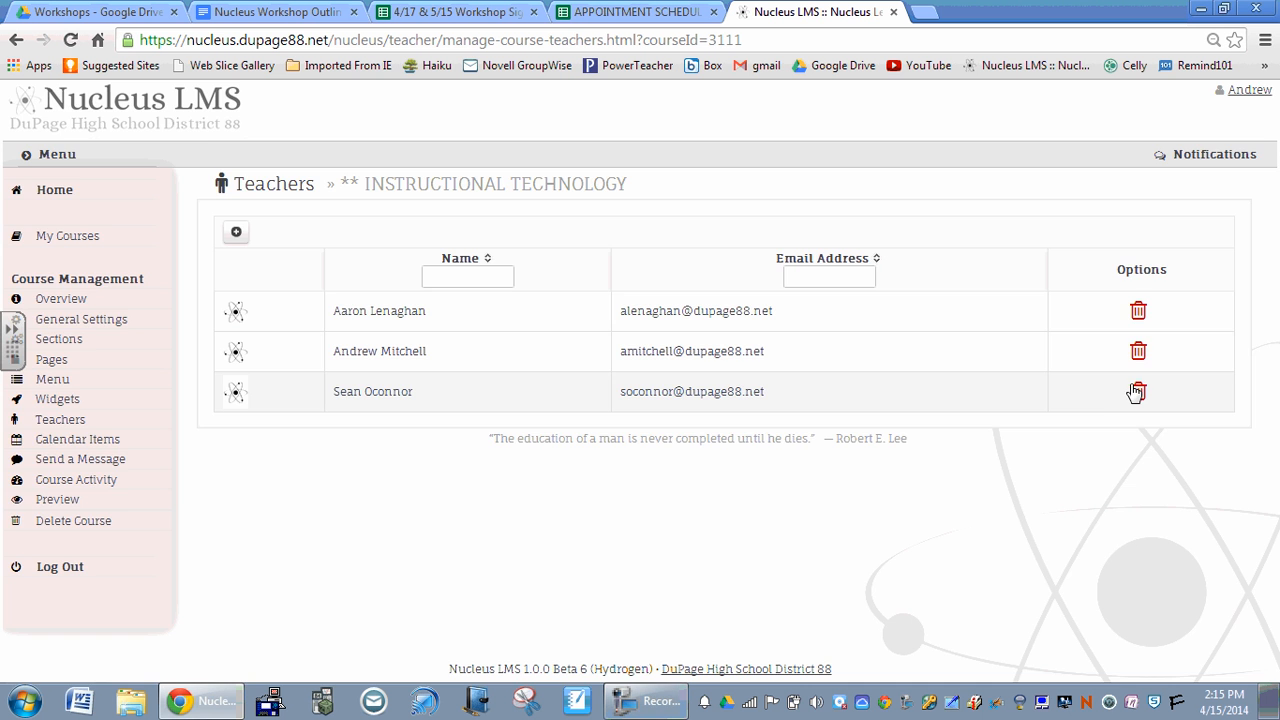
click(1138, 390)
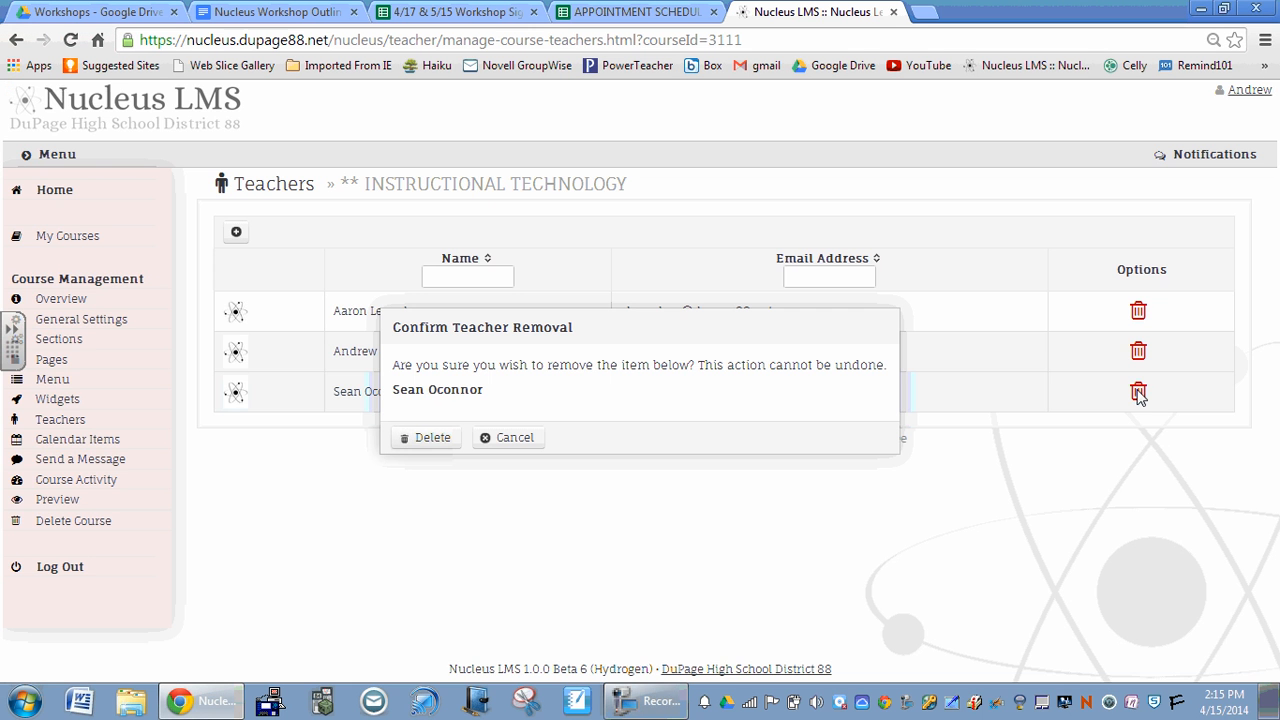
click(424, 436)
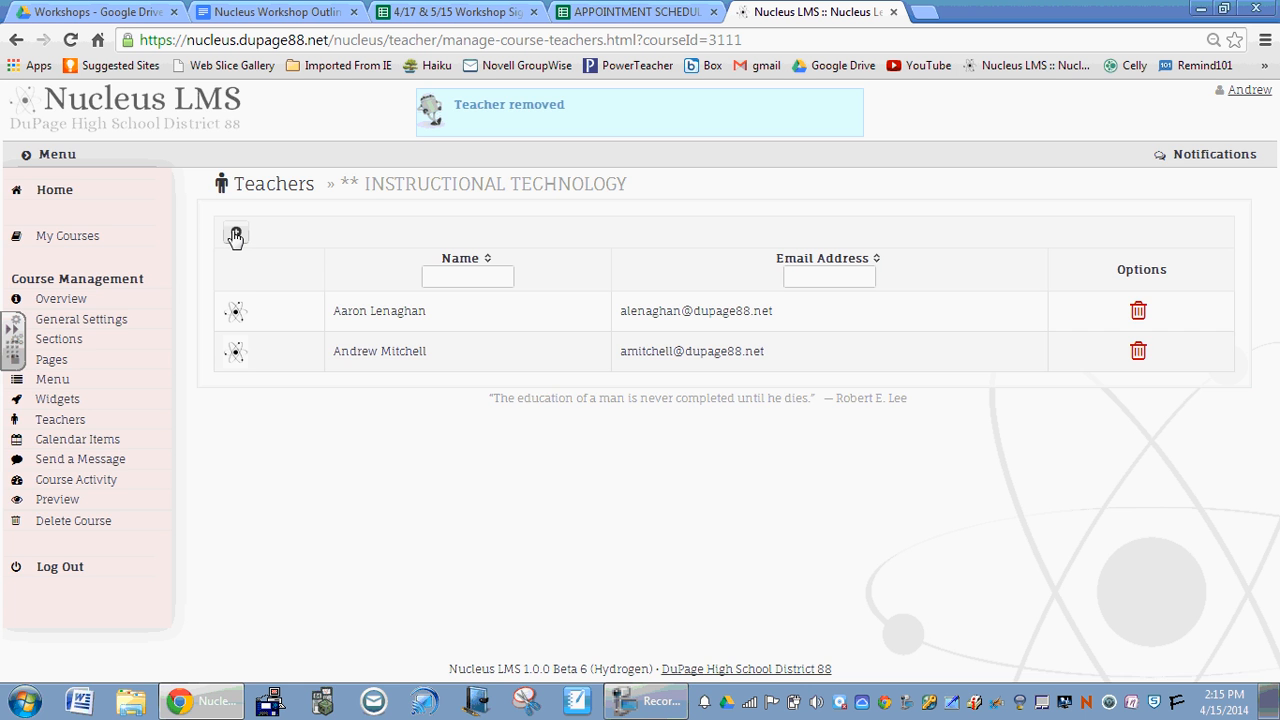
click(236, 232)
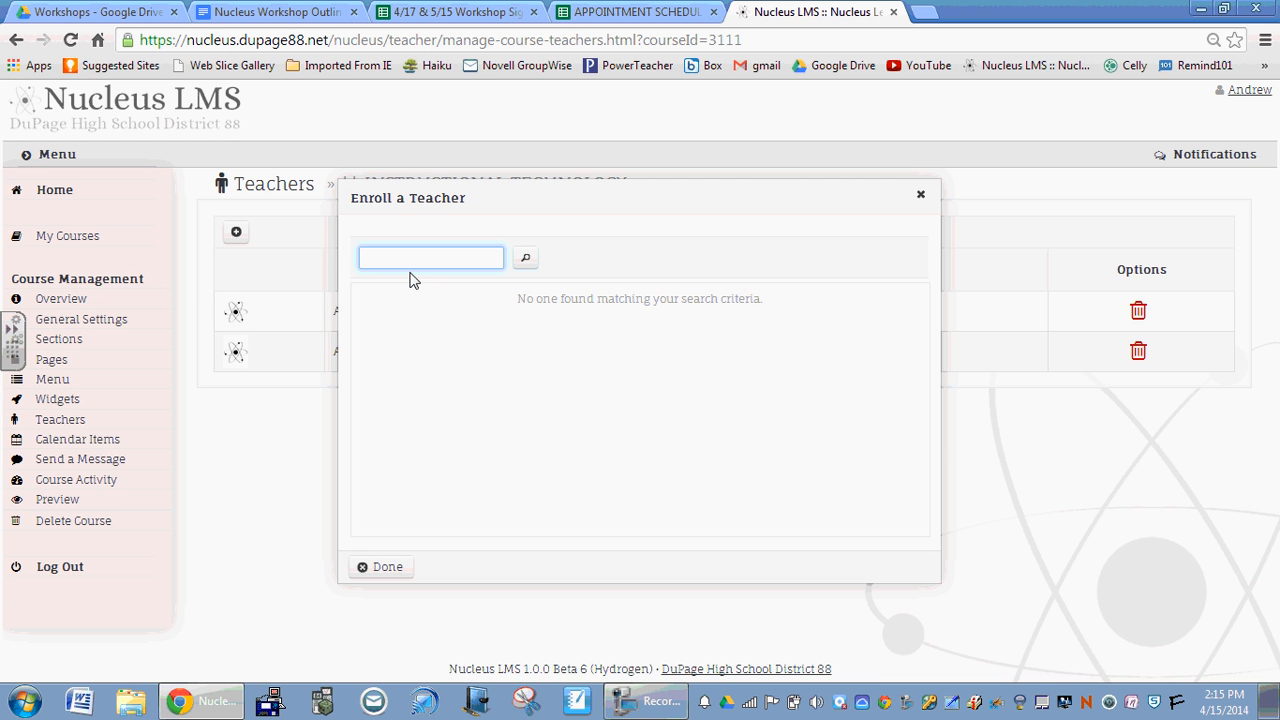
text(oconn)
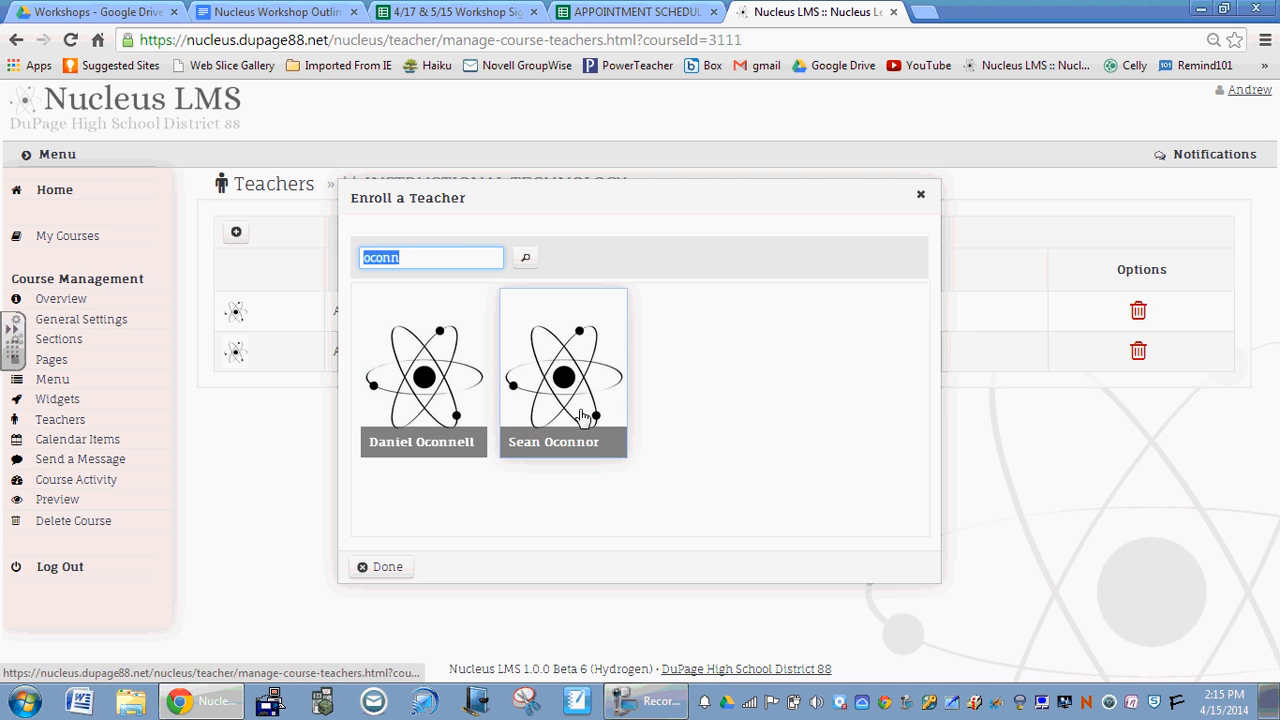
click(564, 376)
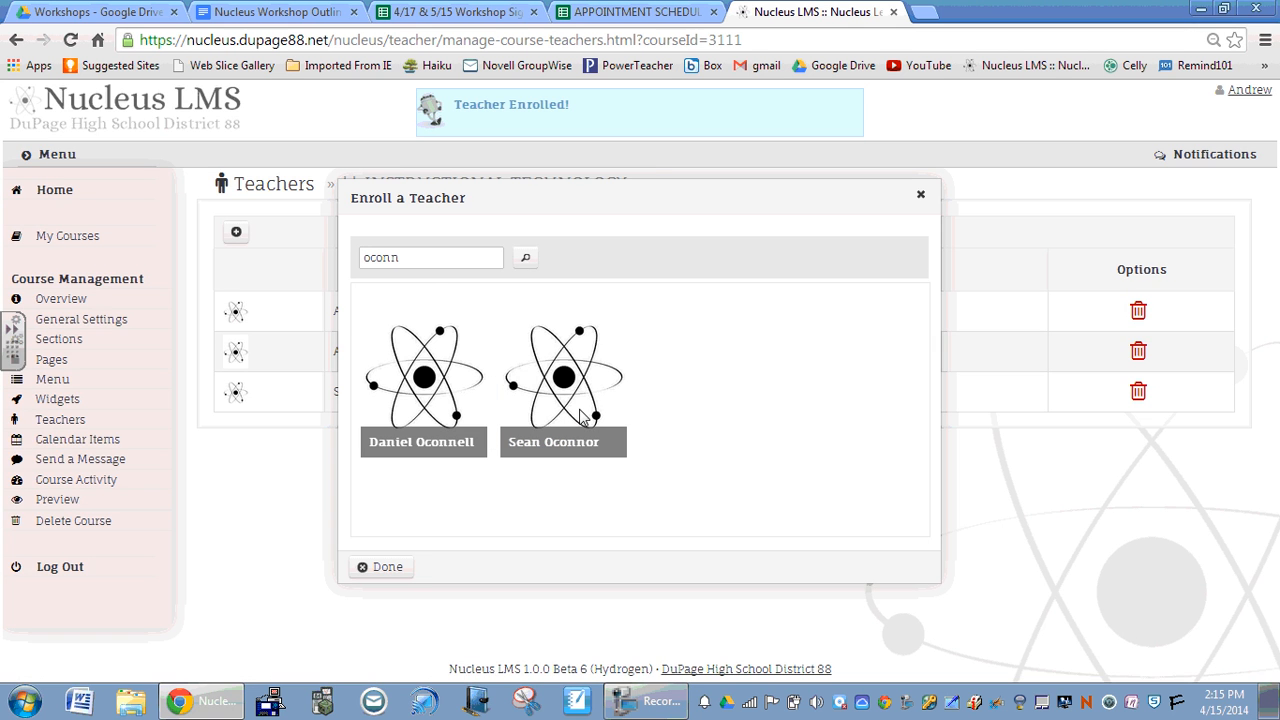
mouse_move(556, 136)
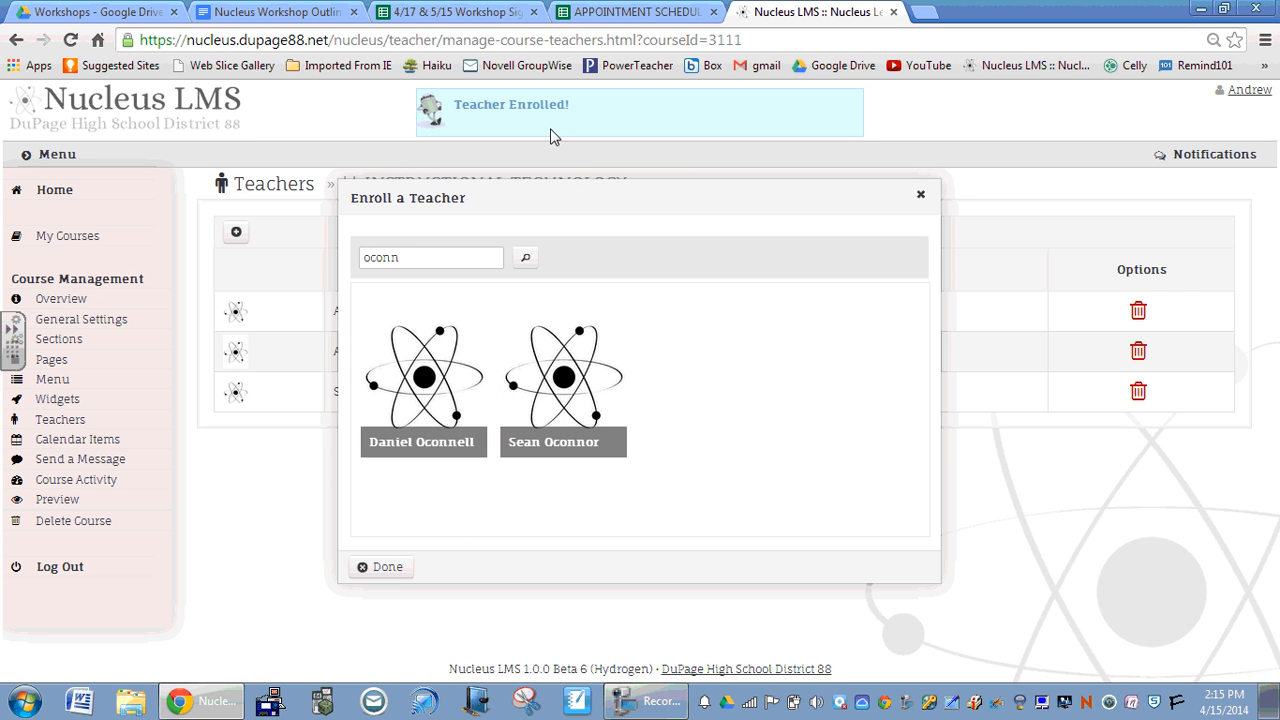
mouse_move(392, 596)
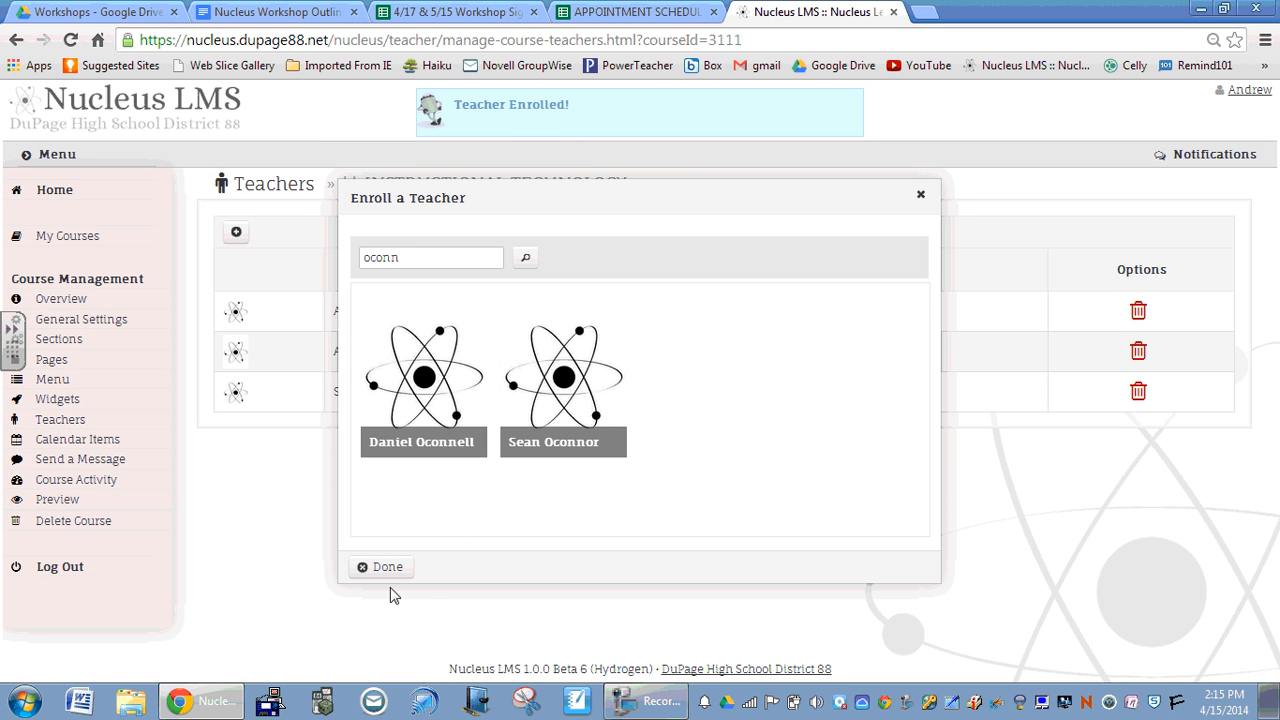
click(380, 568)
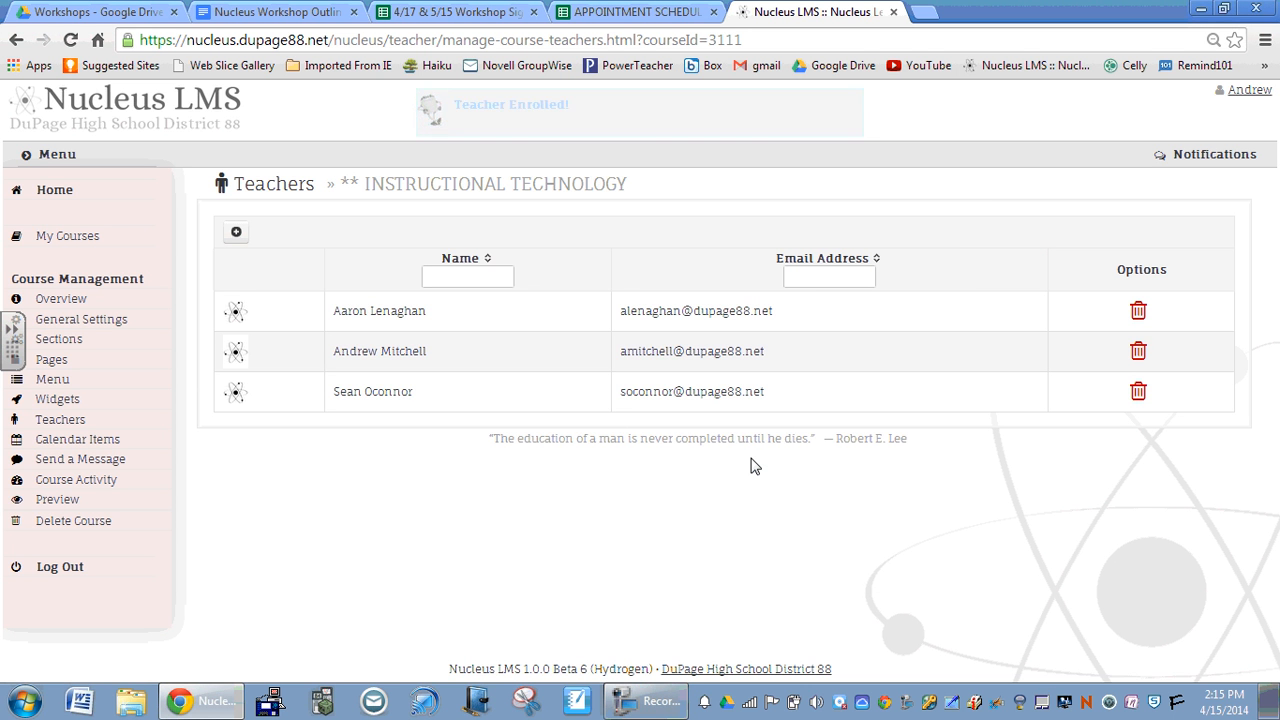